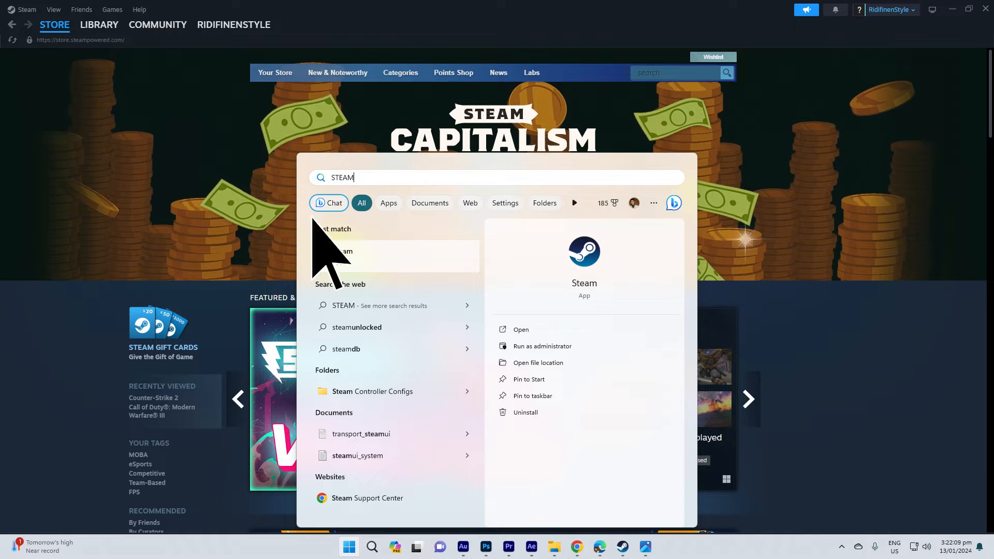
mouse_move(324, 260)
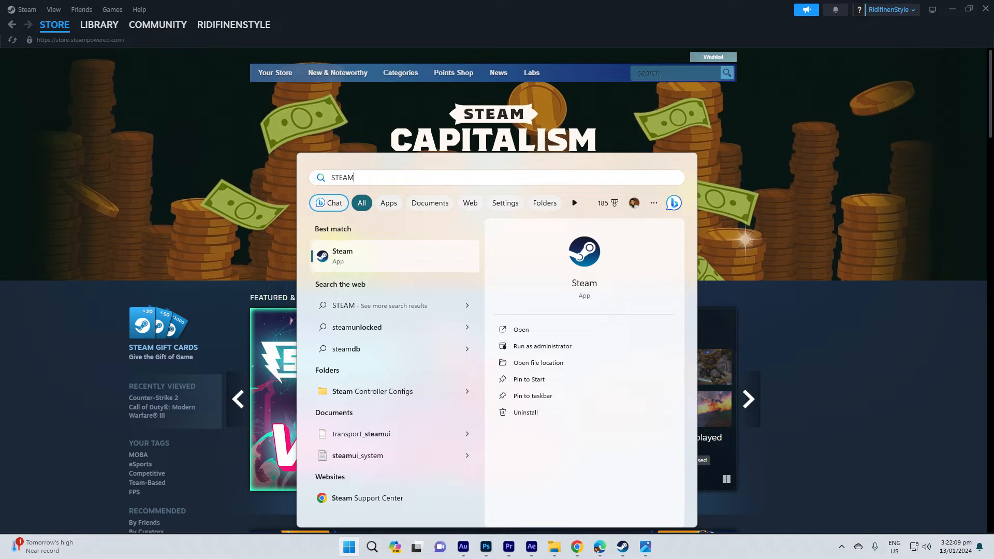
Right-click the Steam best-match result to show its shortcut options.
right_click(393, 256)
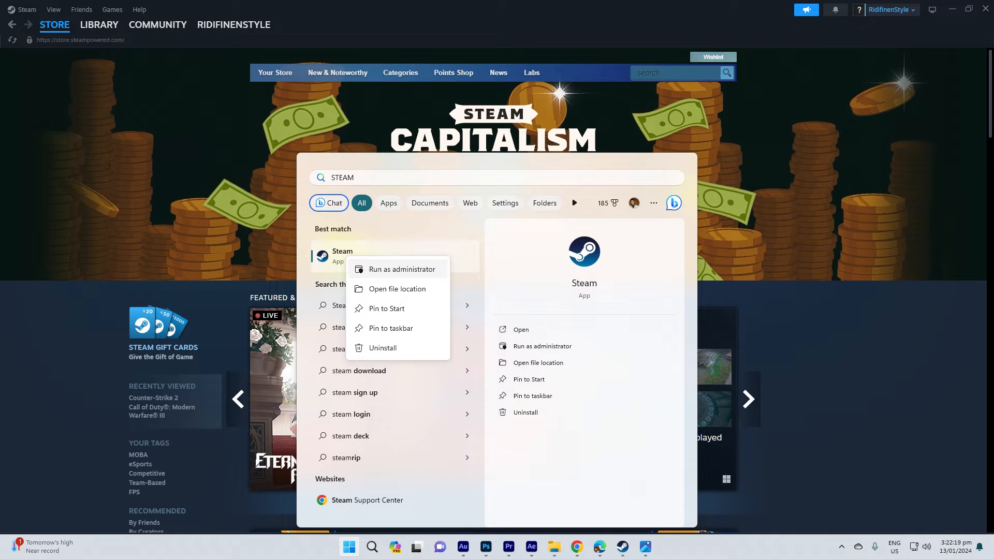
mouse_move(382, 268)
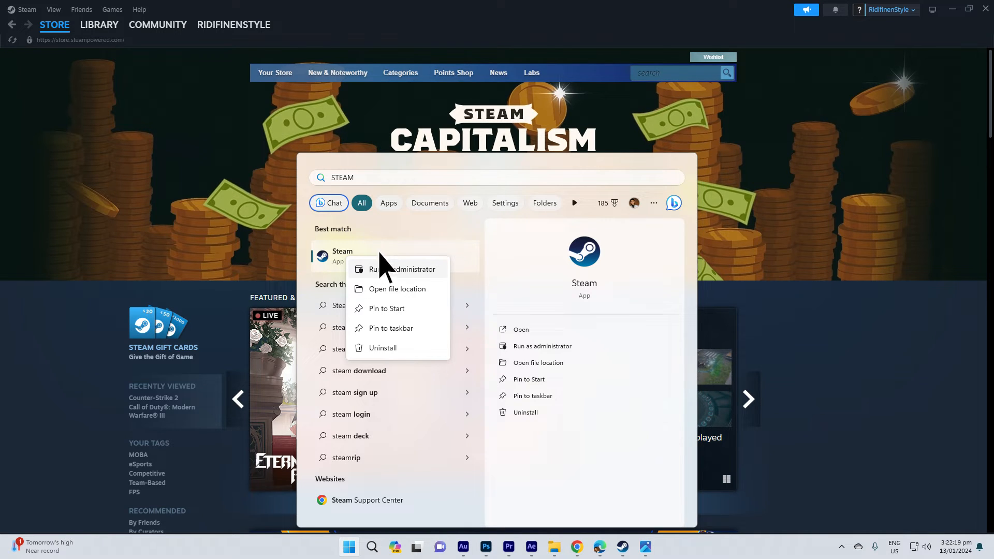
mouse_move(390, 269)
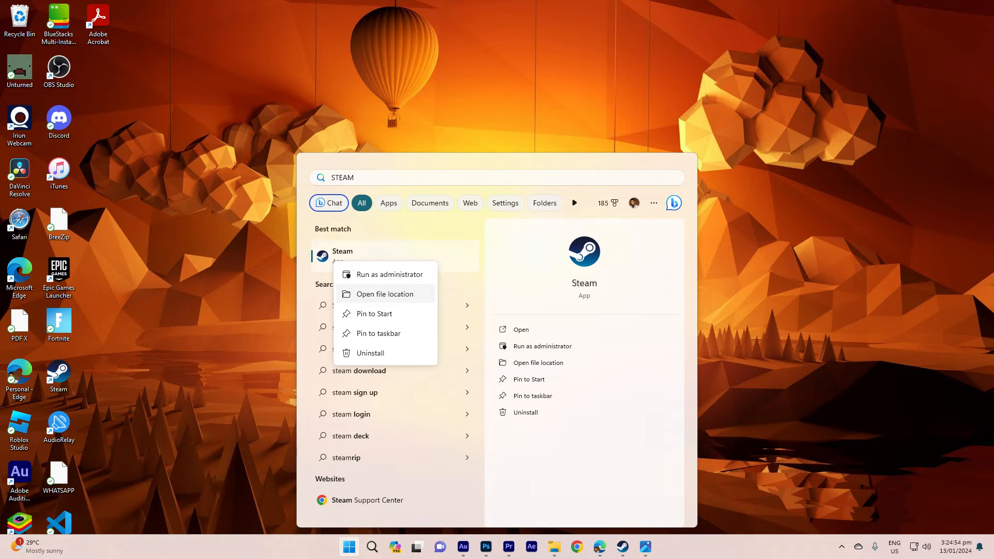
Open the Steam shortcut's file location and view its Properties to see the install Target.
click(385, 293)
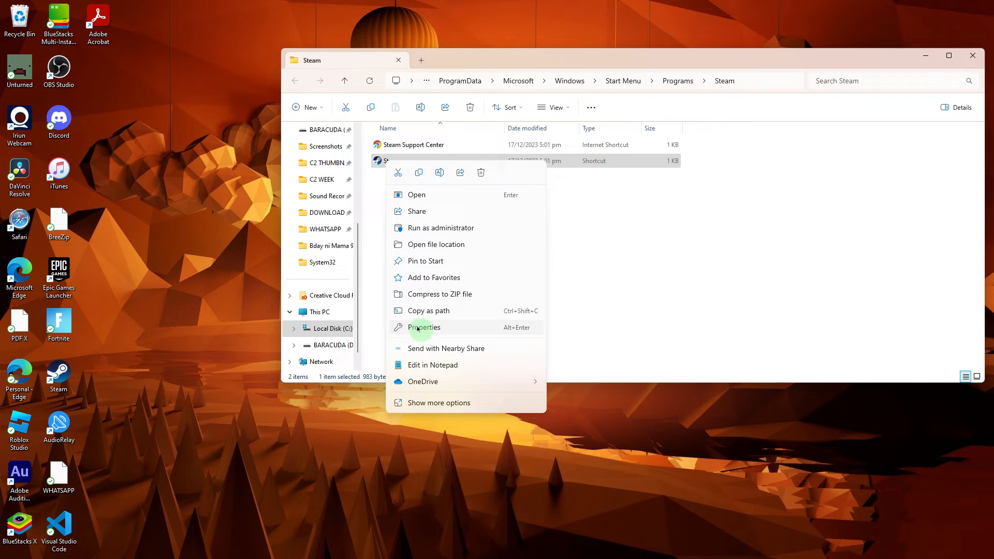
click(424, 326)
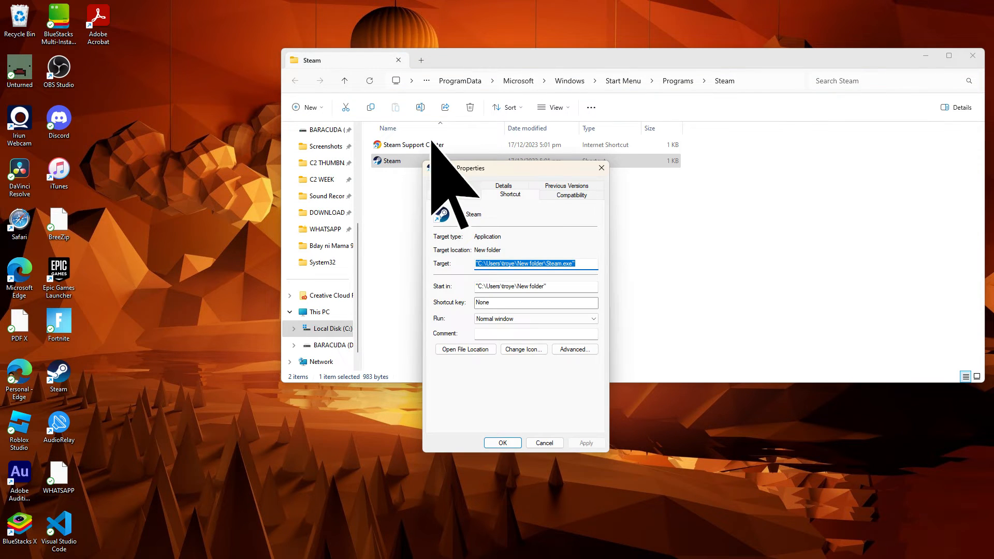
click(454, 186)
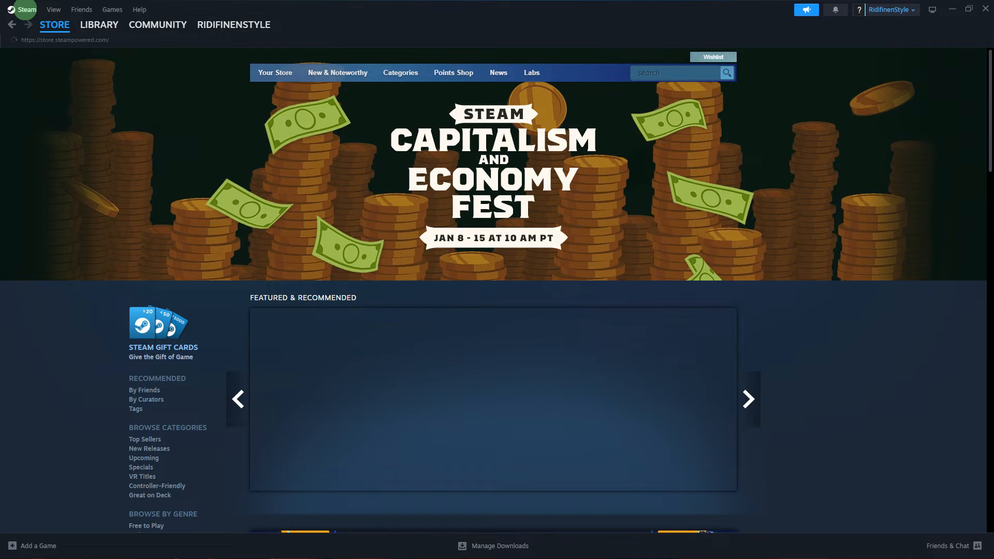
mouse_move(25, 19)
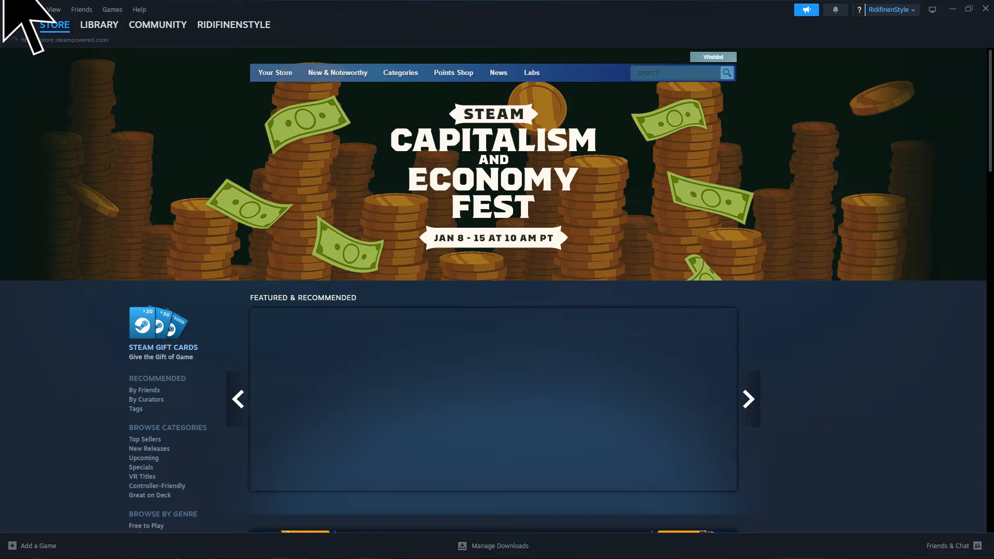
In Steam Settings > Storage, open the drive list showing C and D, and choose Add Drive.
click(25, 9)
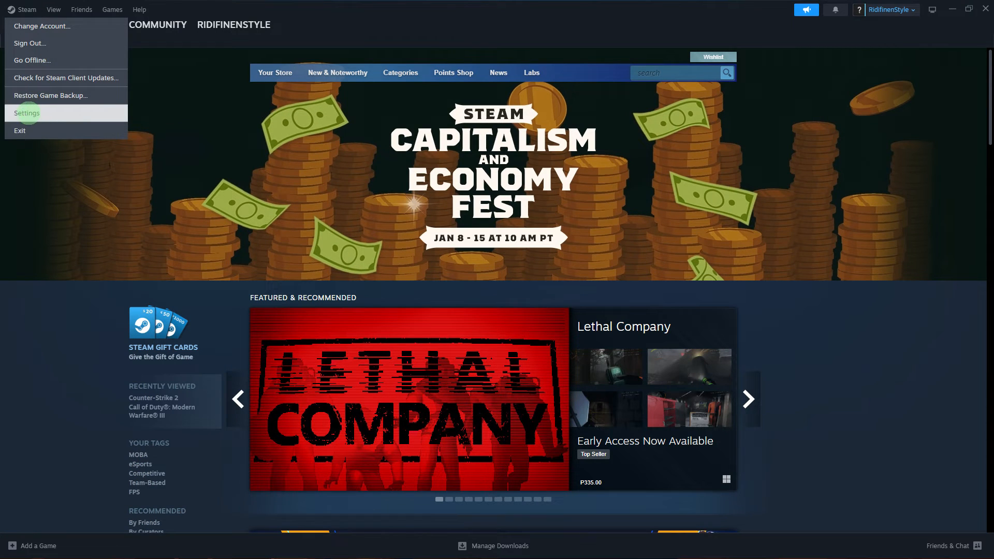
click(26, 113)
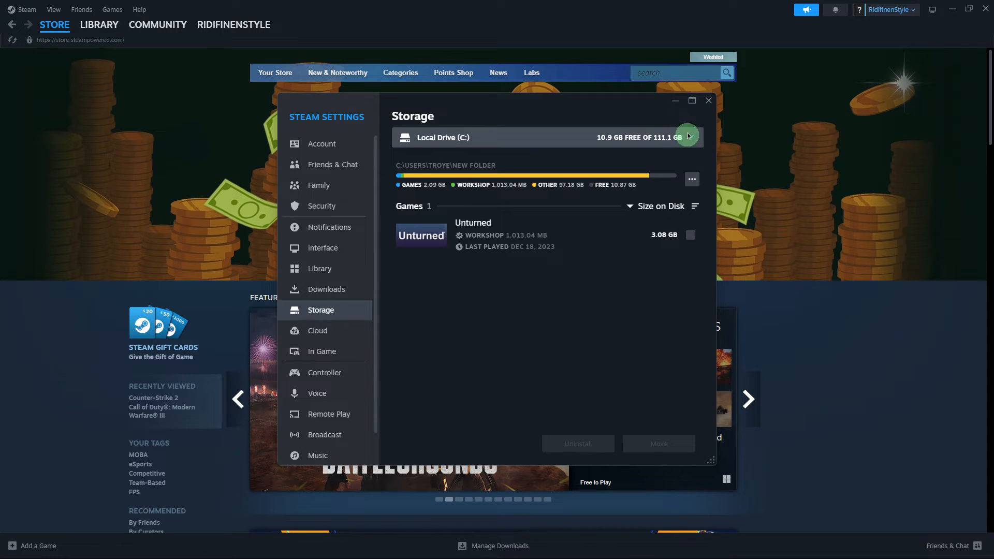
click(688, 136)
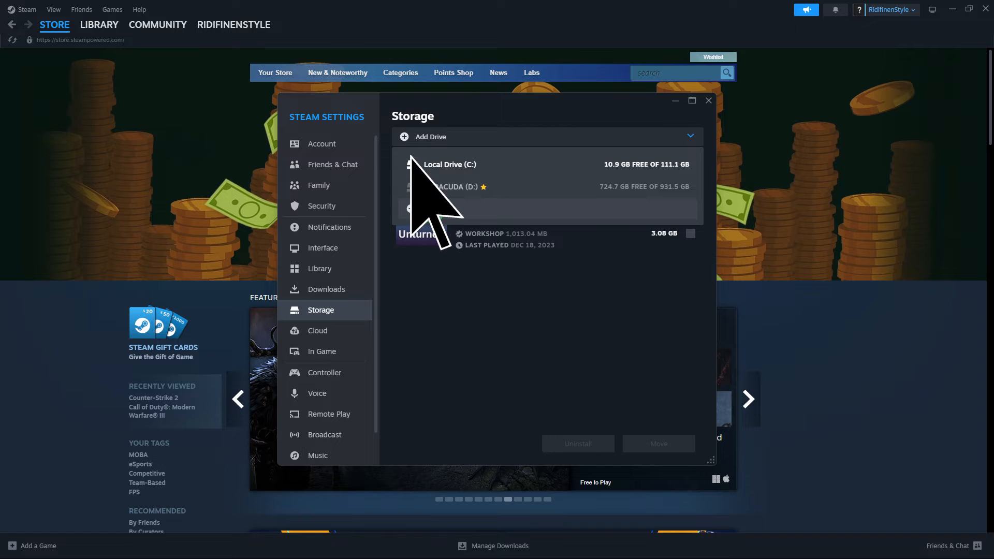
mouse_move(438, 209)
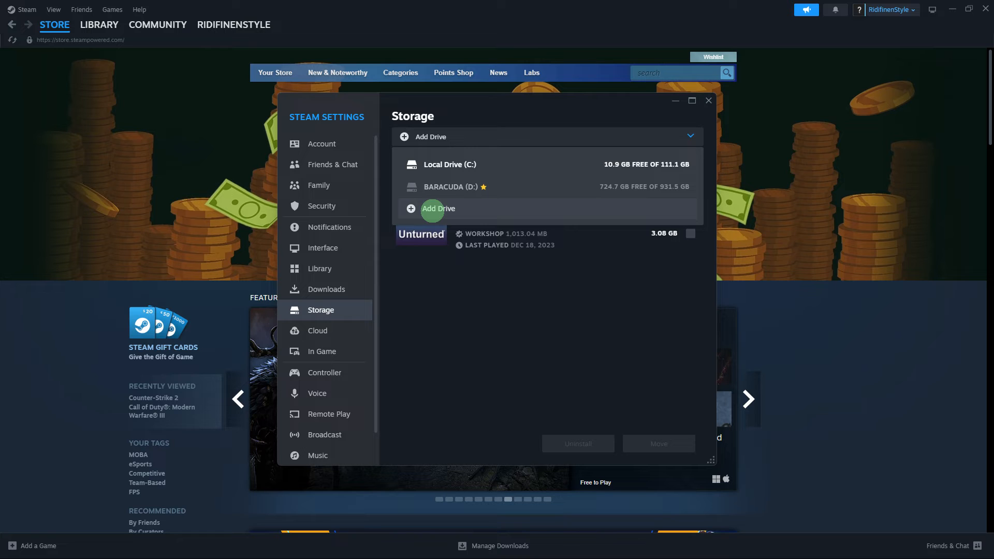
click(99, 25)
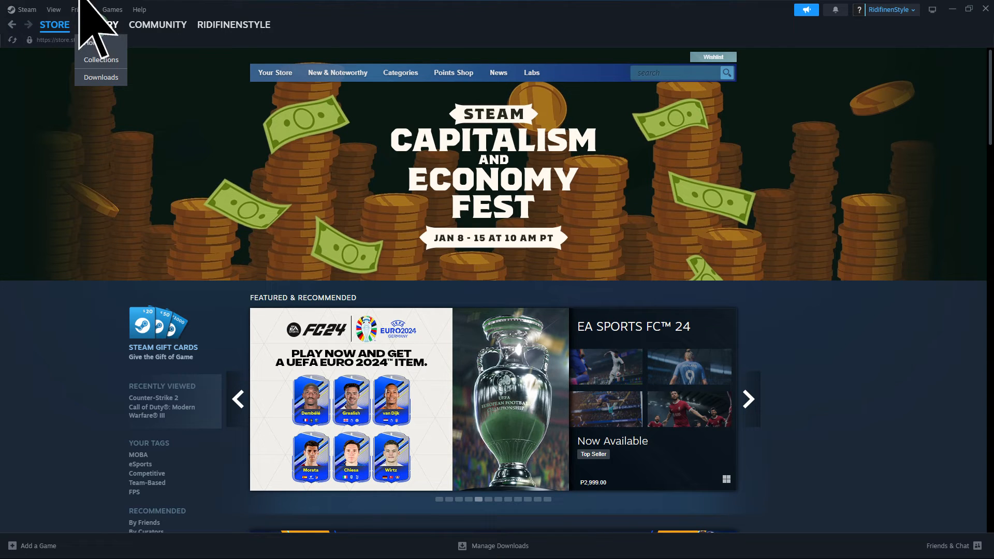
From the Library, right-click Unturned and choose Manage > Browse local files.
click(99, 24)
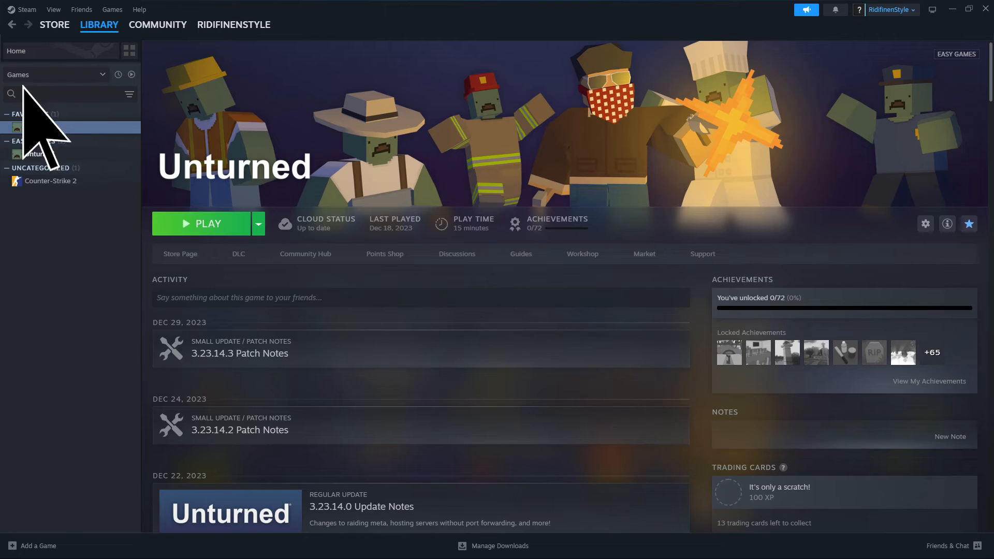
right_click(36, 127)
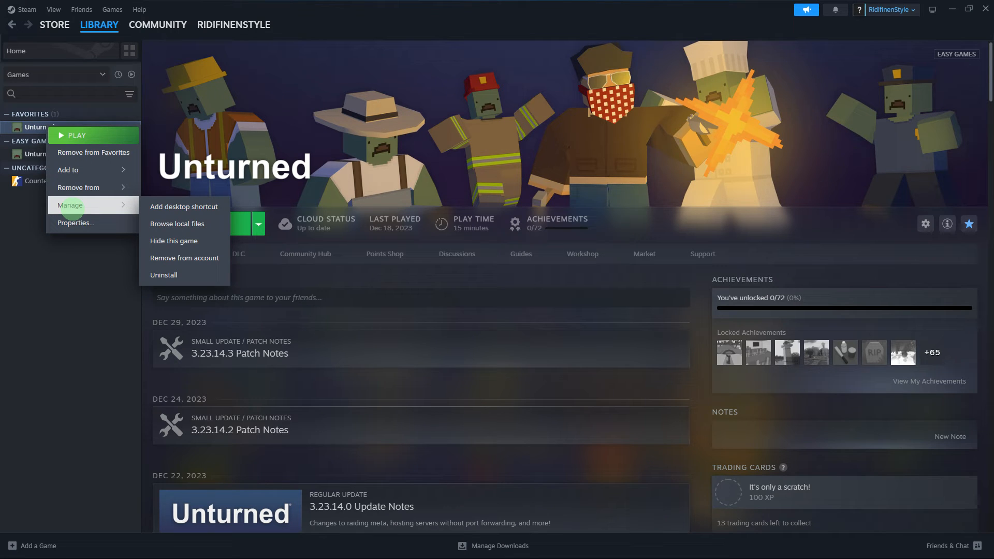
mouse_move(73, 225)
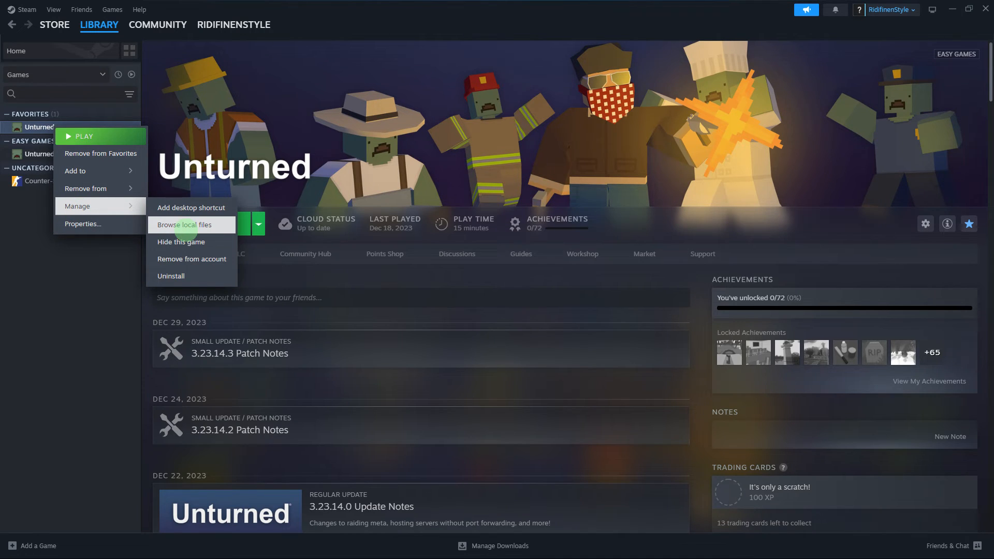
click(185, 225)
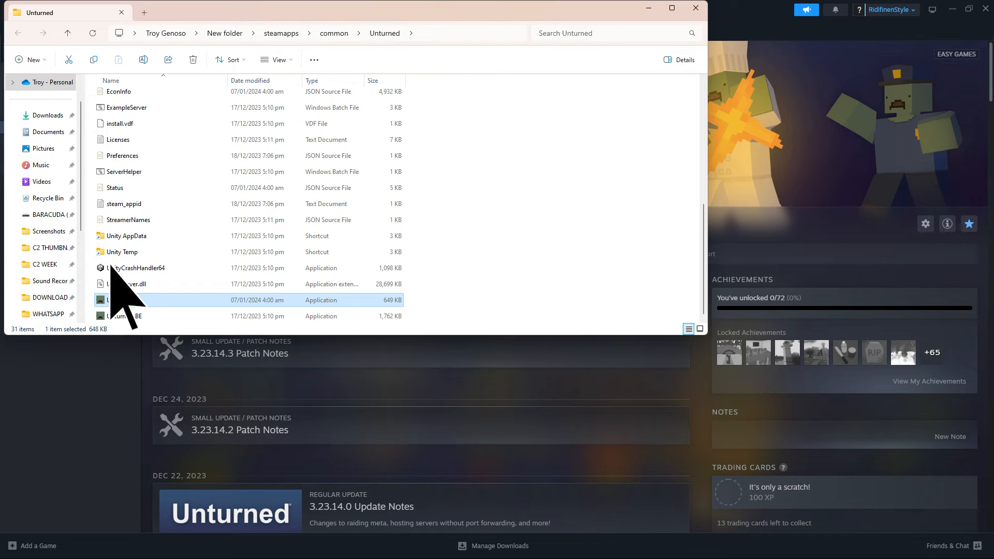
Open Unturned.exe's Properties on the Compatibility tab.
right_click(121, 300)
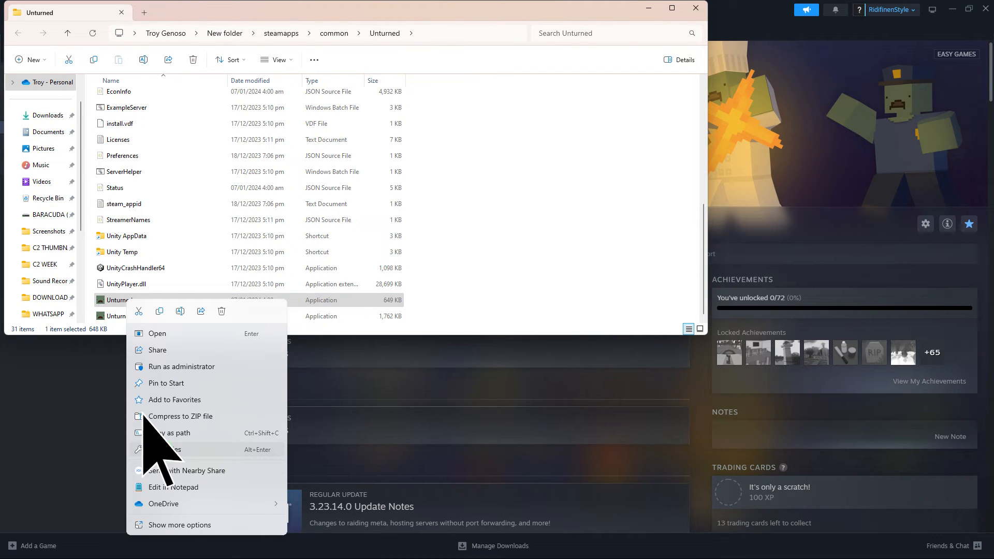
click(164, 450)
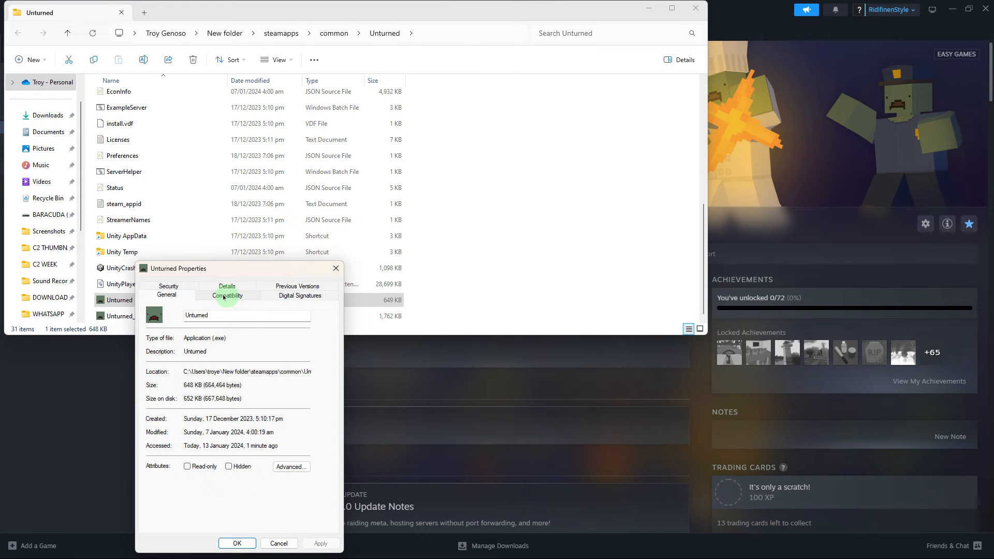
click(226, 296)
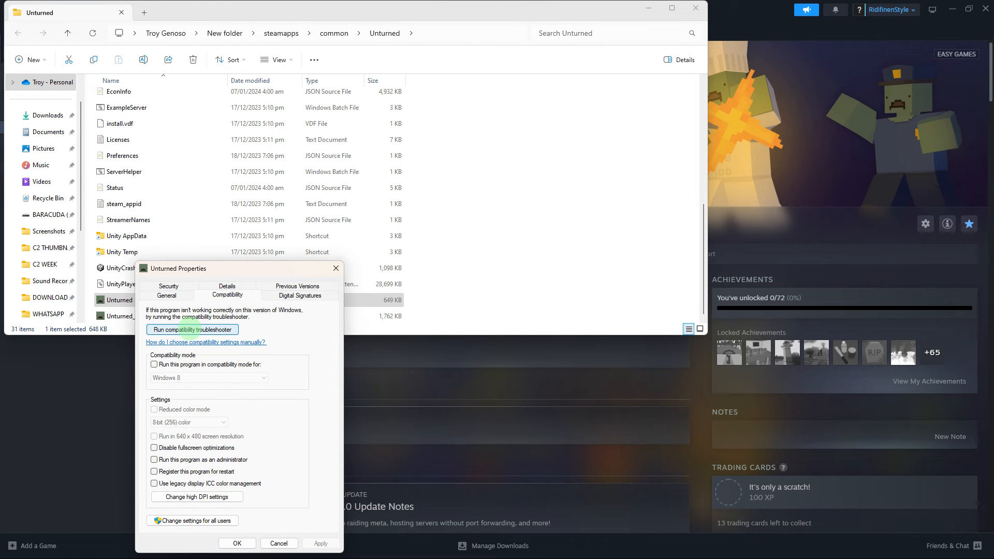
mouse_move(186, 323)
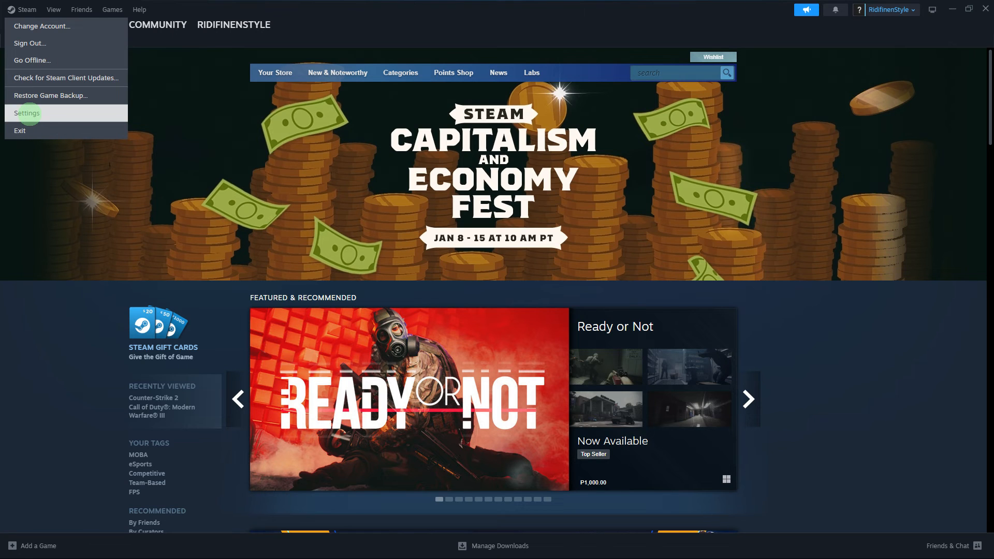
Open Steam Settings on the Downloads page, where the download cache can be cleared.
click(28, 113)
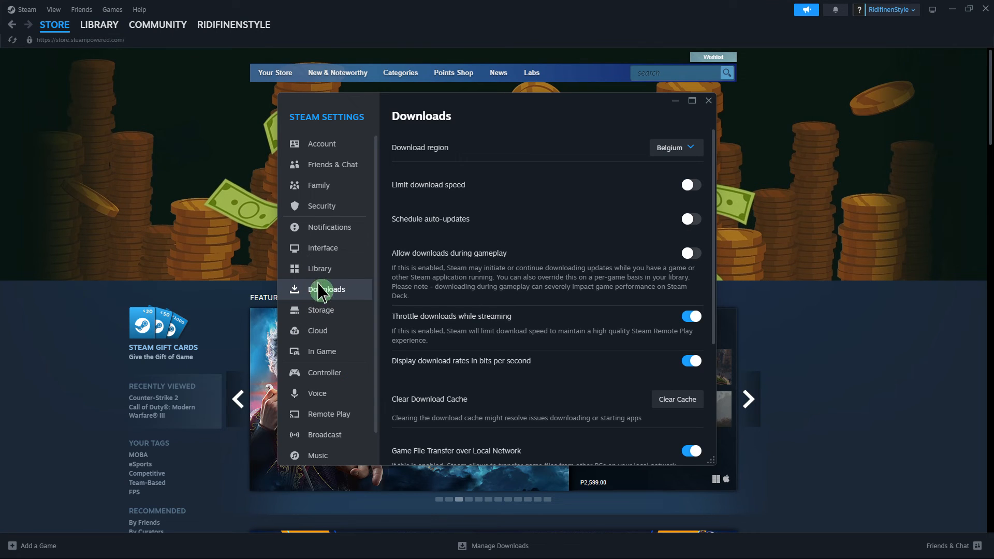
mouse_move(681, 399)
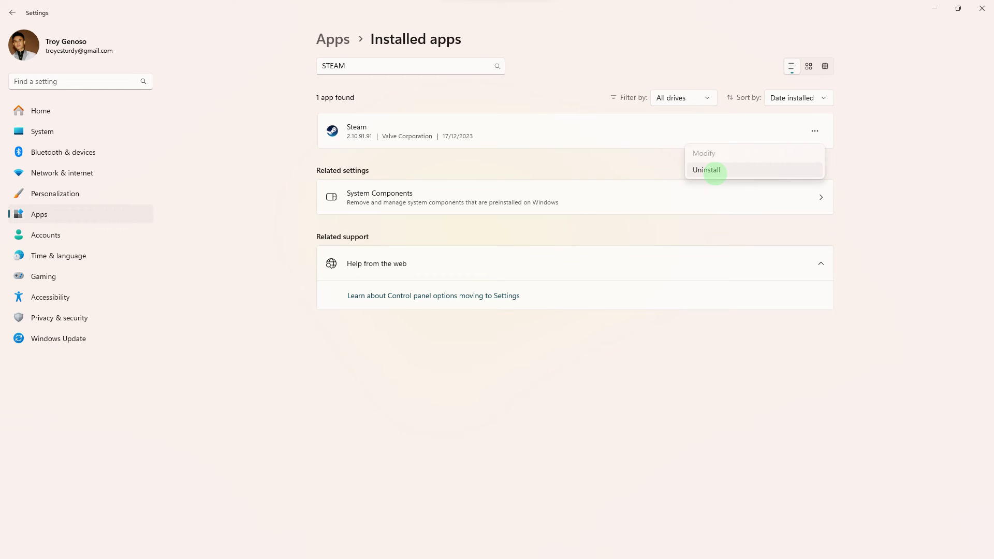
mouse_move(715, 178)
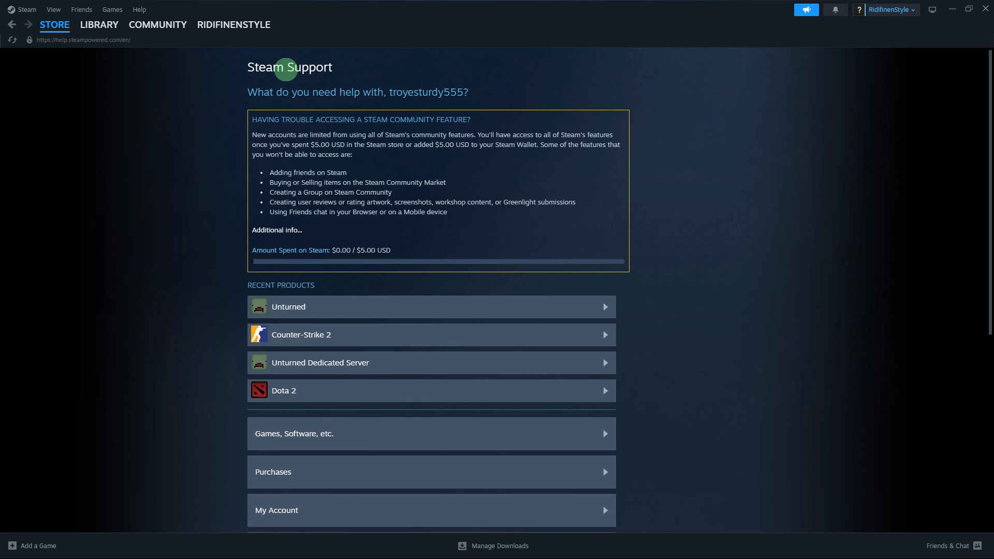
mouse_move(282, 74)
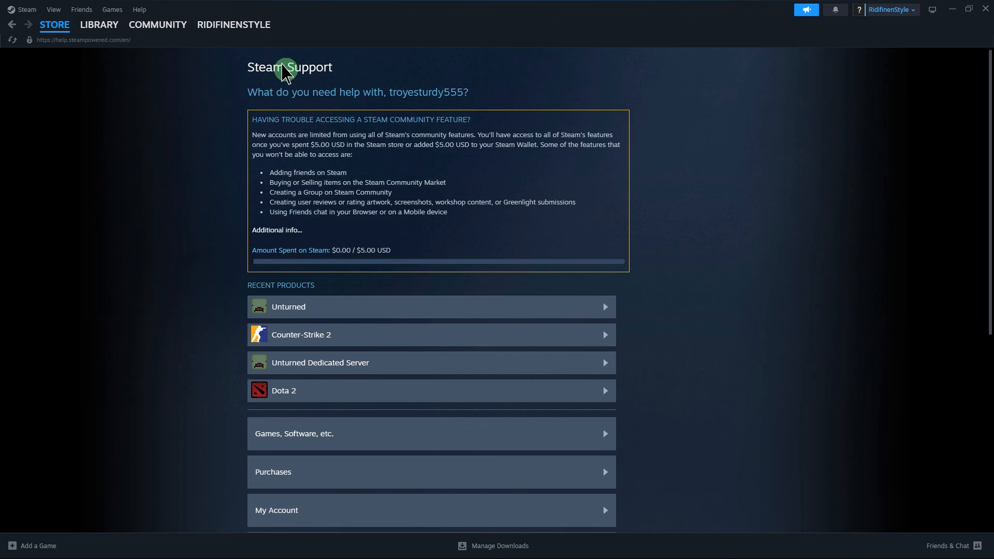